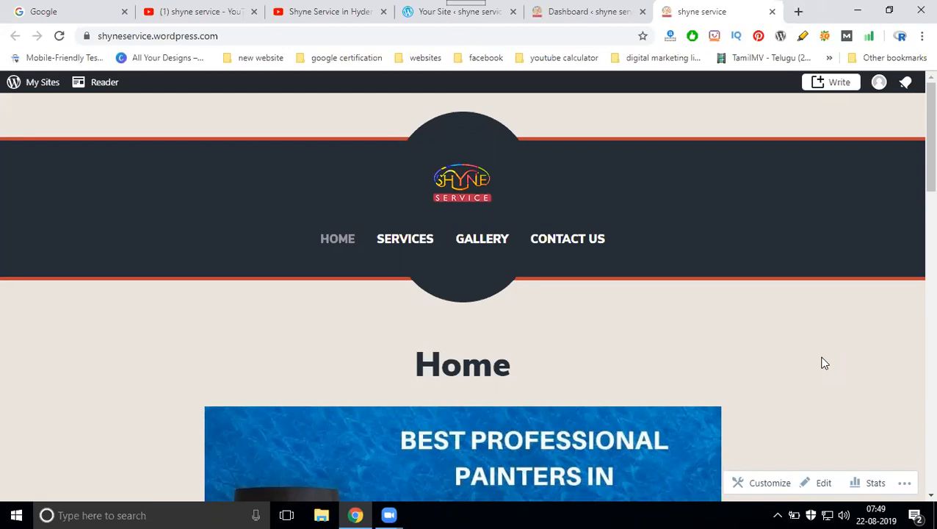
Bring up the Videos listing of the Shyne Service in Hyderabad YouTube channel
{"action": "left_click", "coordinate": [327, 11]}
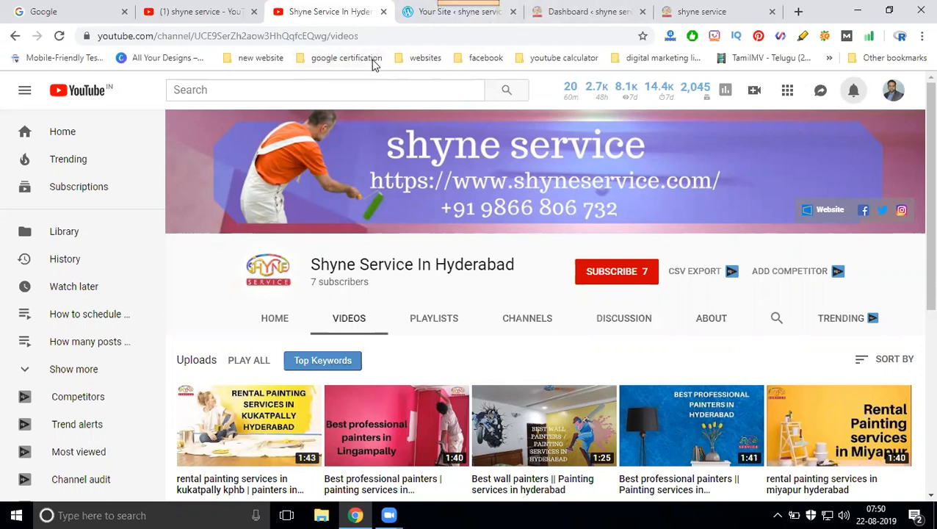
Play the 'Best professional painters' video and select its URL in the address bar
{"action": "scroll", "scroll_direction": "down", "scroll_amount": 3}
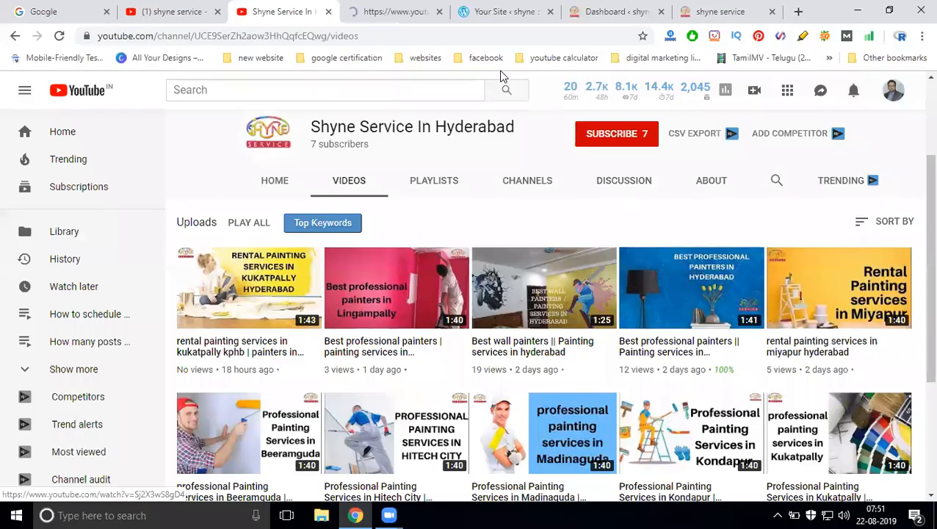
{"action": "left_click", "coordinate": [690, 287]}
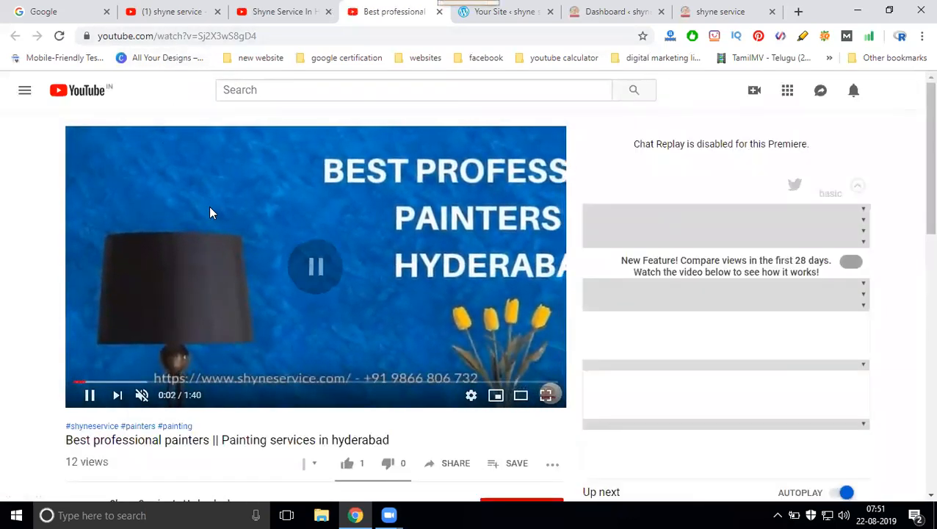
{"action": "left_click", "coordinate": [176, 36]}
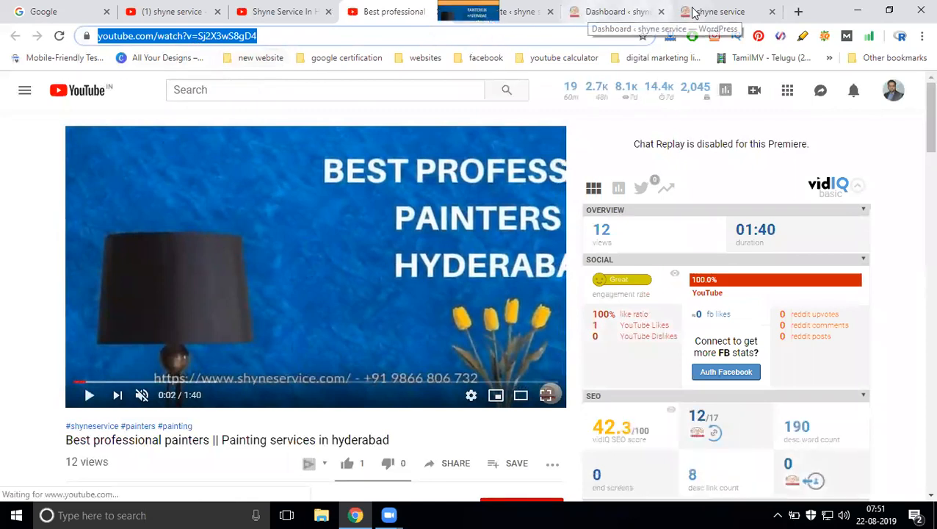
Return to the WordPress site and switch to its dashboard
{"action": "left_click", "coordinate": [720, 12]}
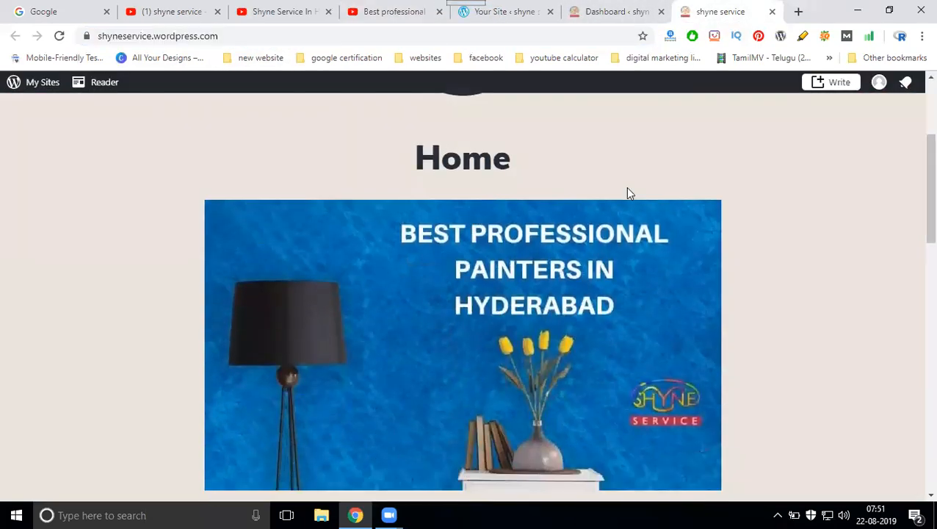
{"action": "scroll", "scroll_direction": "up", "scroll_amount": 3}
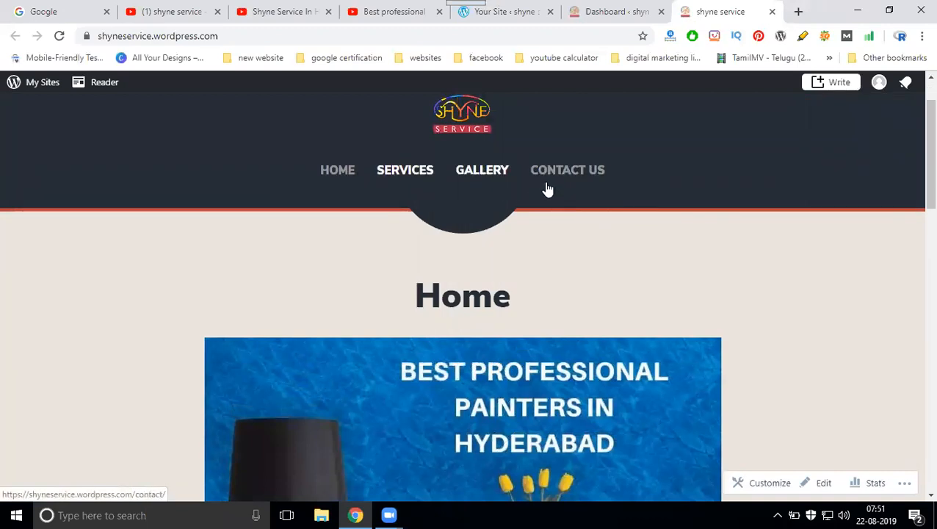
{"action": "mouse_move", "coordinate": [504, 62]}
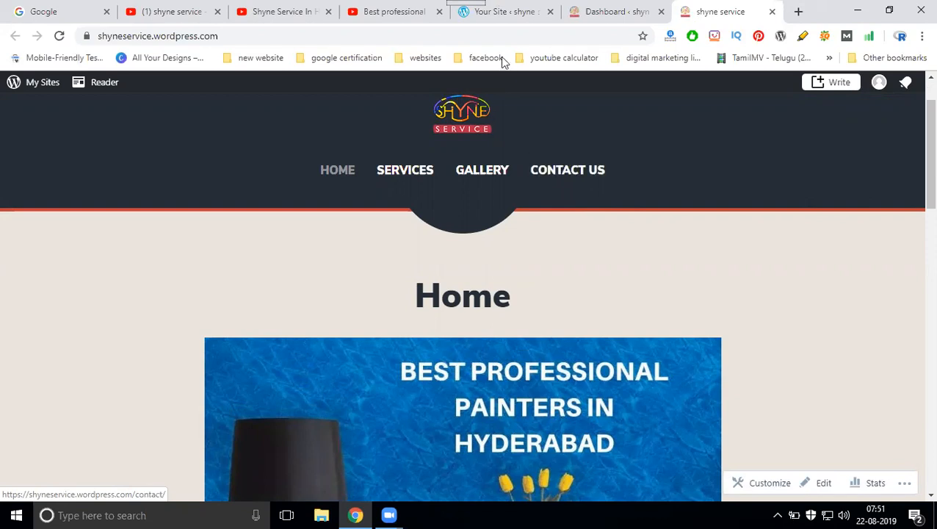
{"action": "left_click", "coordinate": [615, 12]}
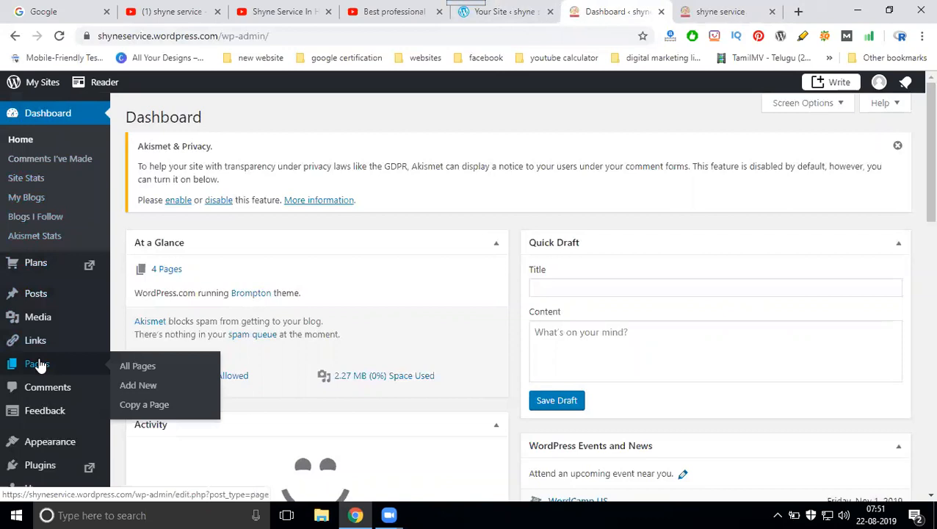
From the All Pages list, add a new blank page
{"action": "left_click", "coordinate": [136, 366]}
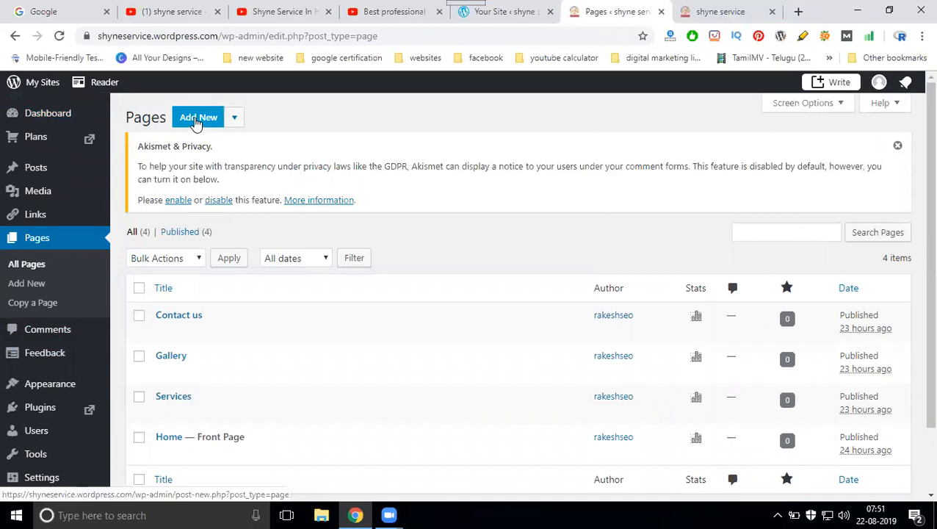
{"action": "left_click", "coordinate": [198, 118]}
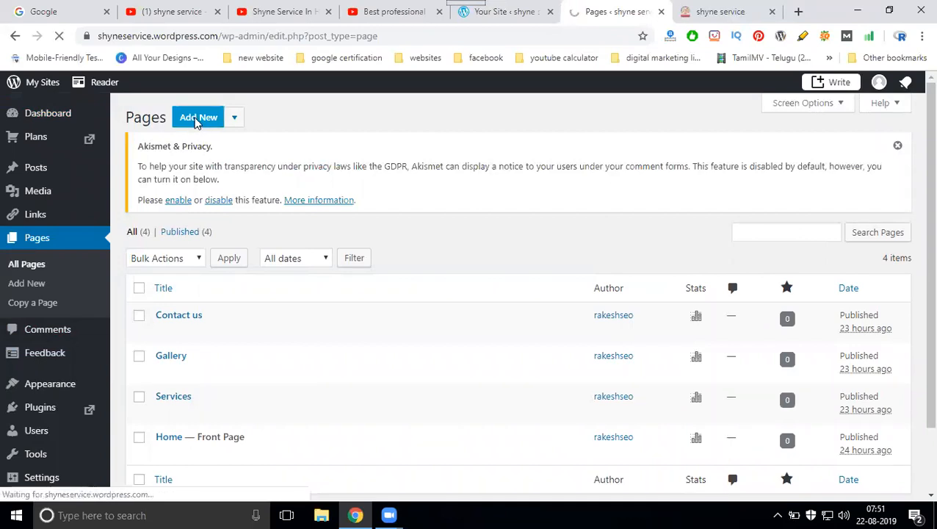
{"action": "left_click", "coordinate": [198, 117]}
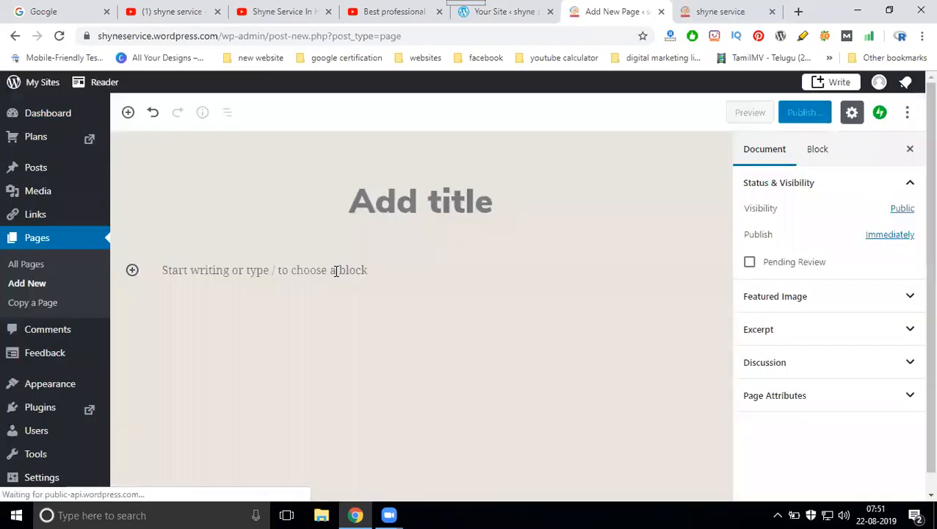
Title the page 'Video' and move into the first paragraph block
{"action": "left_click", "coordinate": [420, 201]}
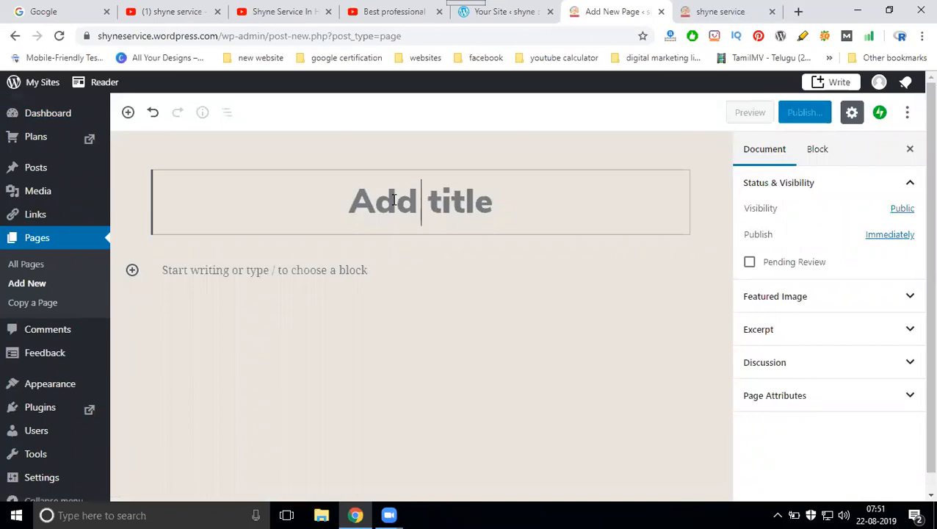
{"action": "type", "text": "Video"}
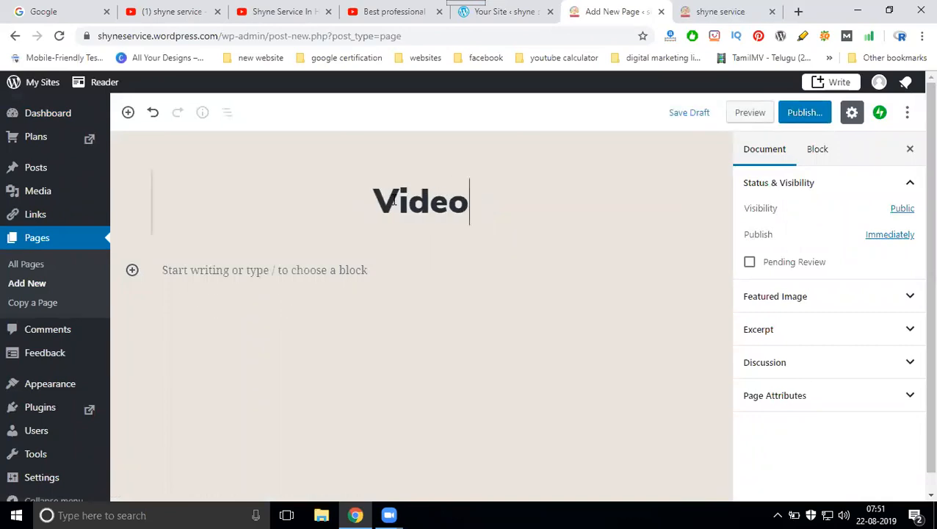
{"action": "left_click", "coordinate": [265, 271]}
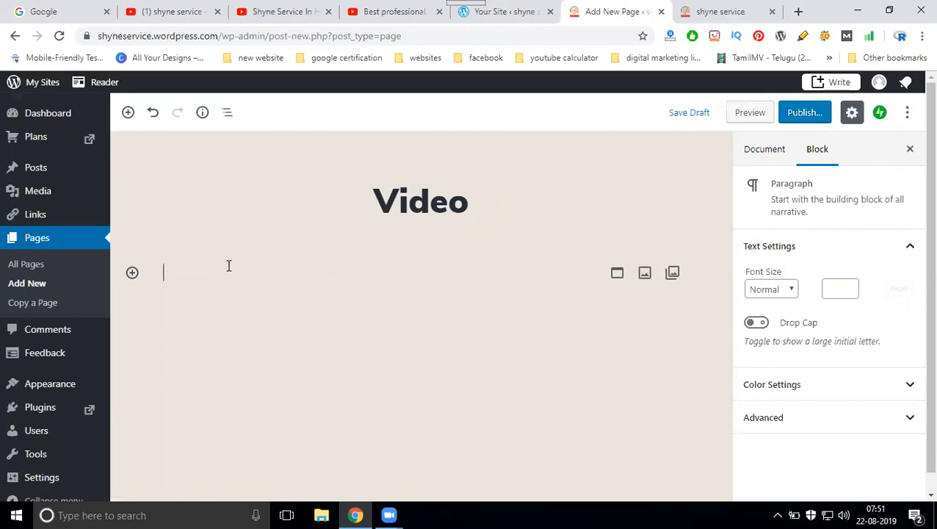
{"action": "mouse_move", "coordinate": [617, 273]}
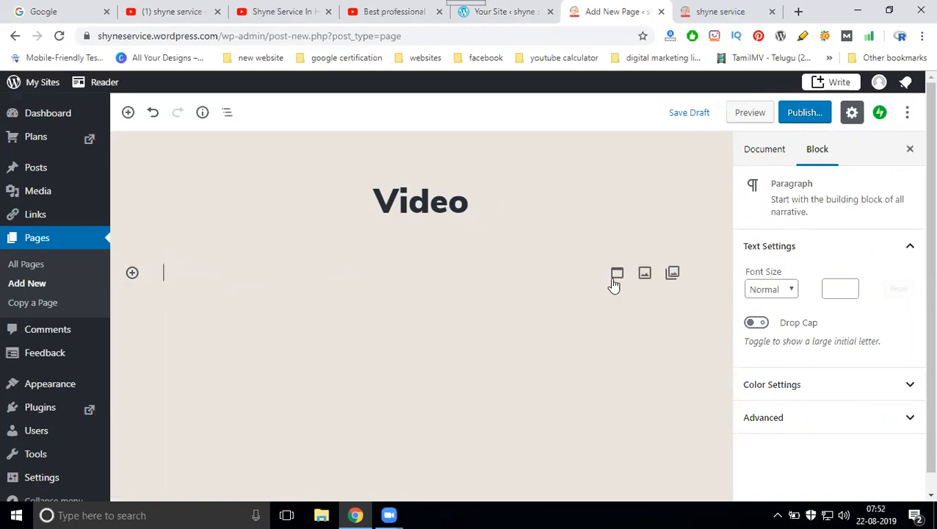
{"action": "mouse_move", "coordinate": [645, 274]}
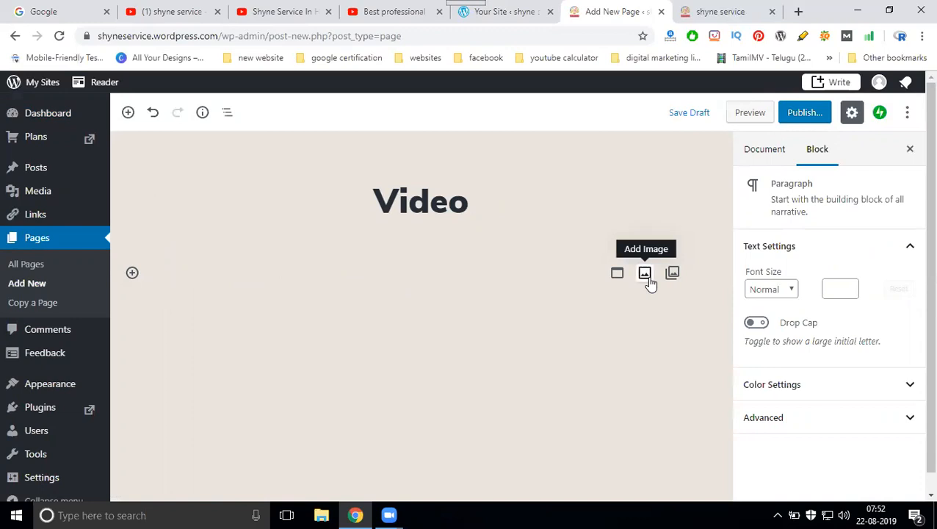
{"action": "mouse_move", "coordinate": [523, 194]}
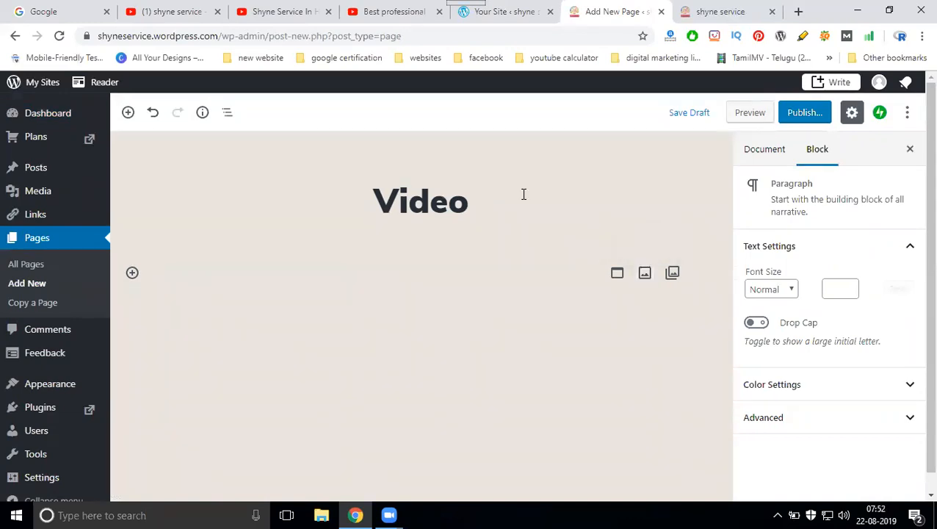
Browse the block library down to the Embeds category
{"action": "left_click", "coordinate": [128, 112]}
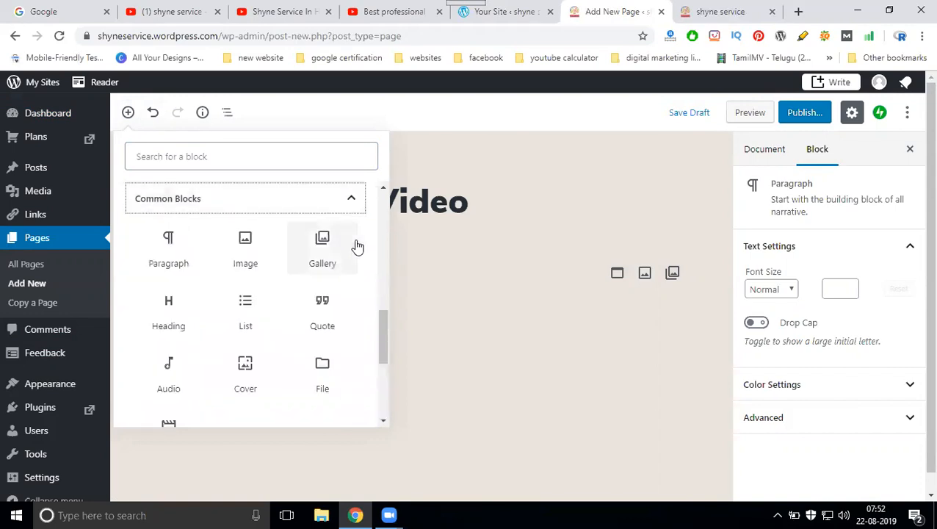
{"action": "scroll", "scroll_direction": "down", "scroll_amount": 3}
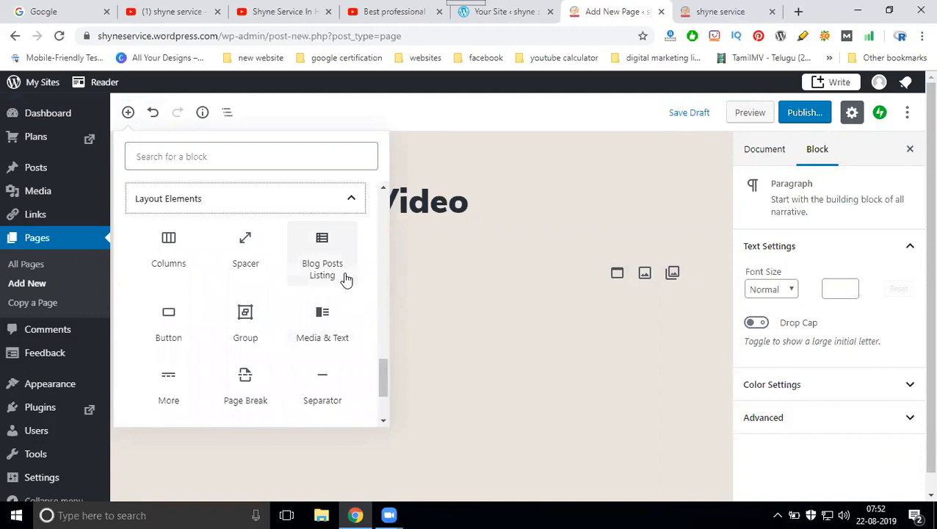
{"action": "scroll", "scroll_direction": "down", "scroll_amount": 3}
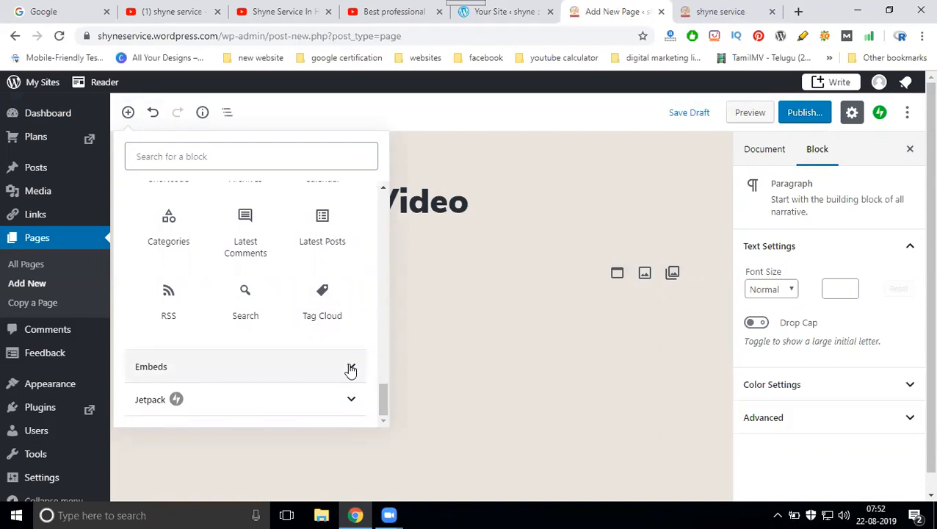
{"action": "left_click", "coordinate": [349, 367]}
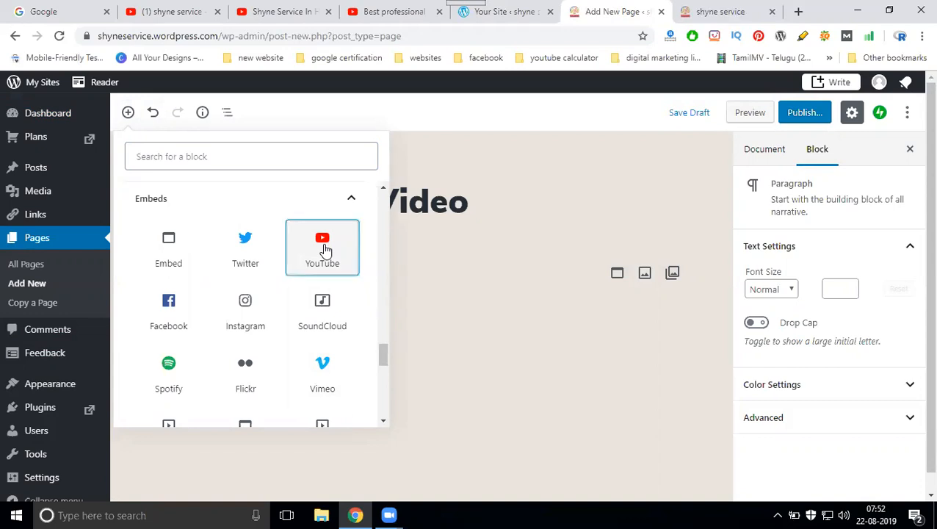
Embed the 'Best professional painters' YouTube URL, then return to YouTube
{"action": "left_click", "coordinate": [321, 247]}
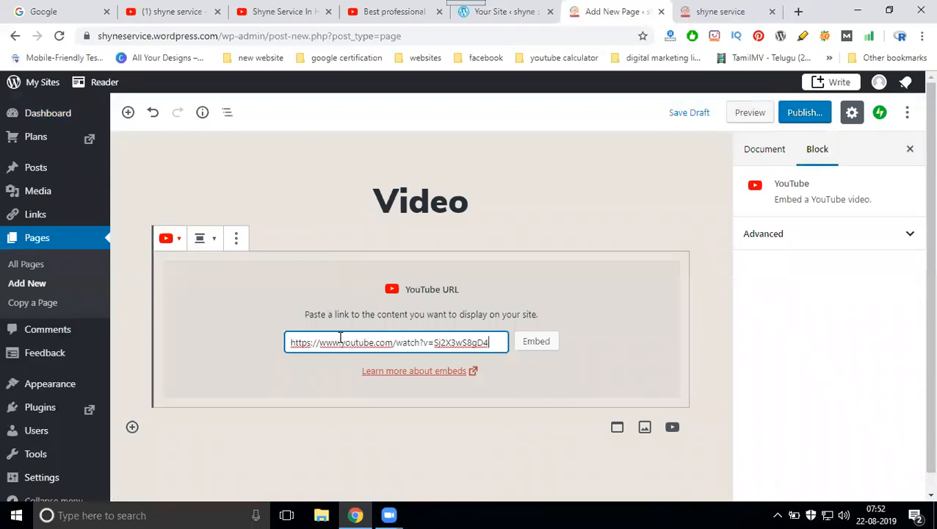
{"action": "left_click", "coordinate": [536, 341]}
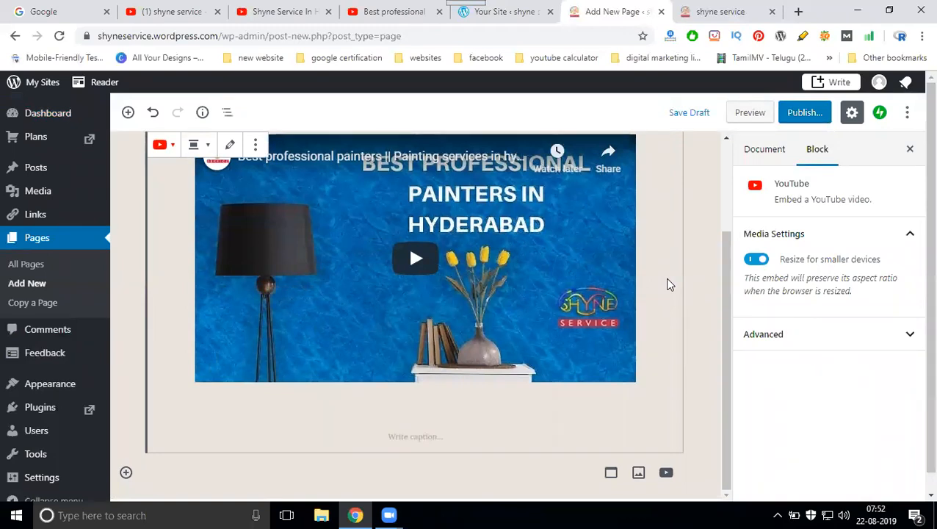
{"action": "mouse_move", "coordinate": [435, 91]}
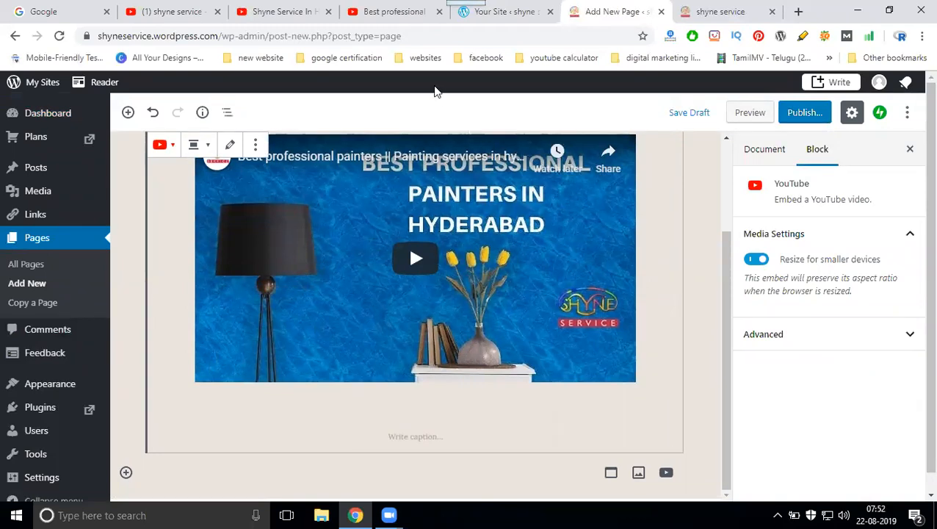
{"action": "left_click", "coordinate": [394, 11]}
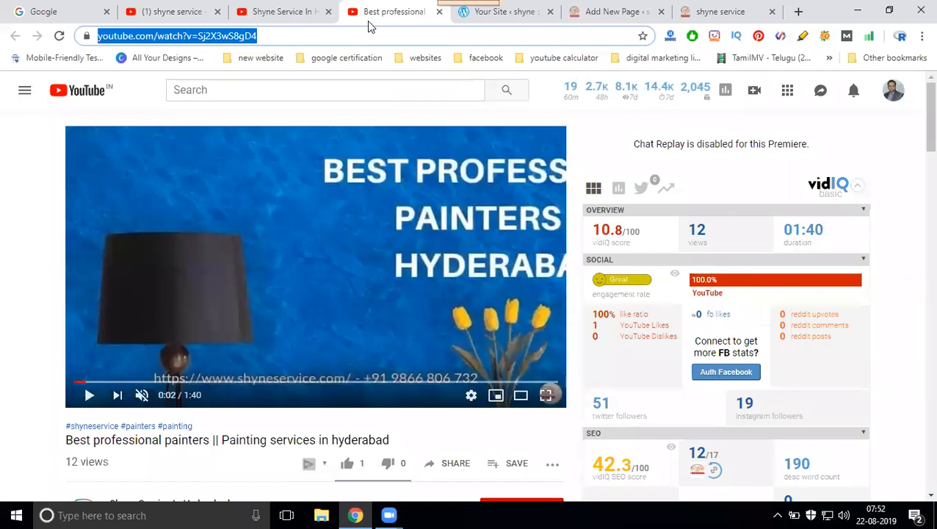
Play the 'Best wall painters' video from the channel's list
{"action": "left_click", "coordinate": [282, 12]}
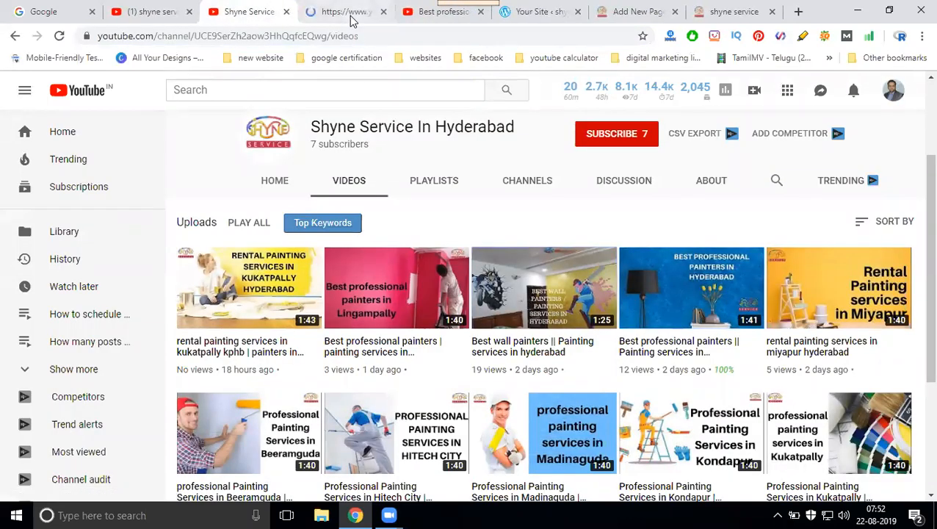
{"action": "left_click", "coordinate": [543, 287]}
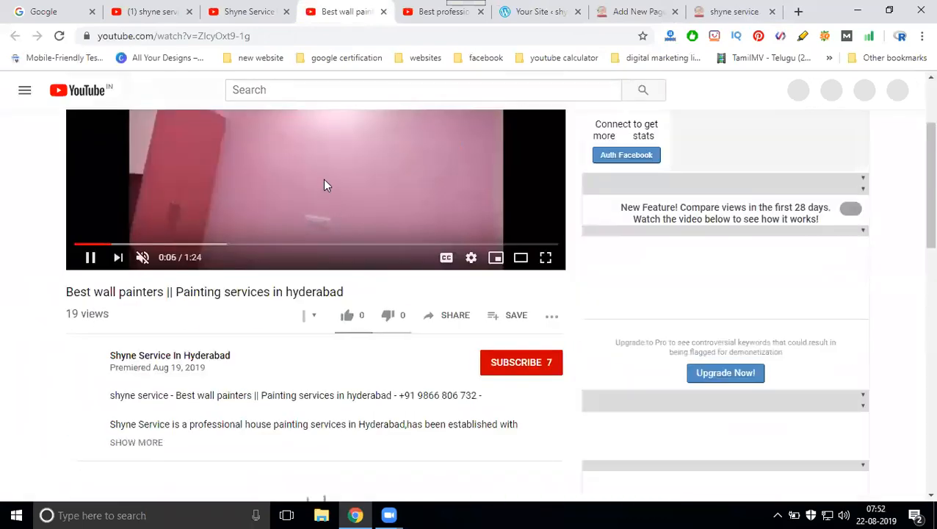
{"action": "scroll", "scroll_direction": "down", "scroll_amount": 3}
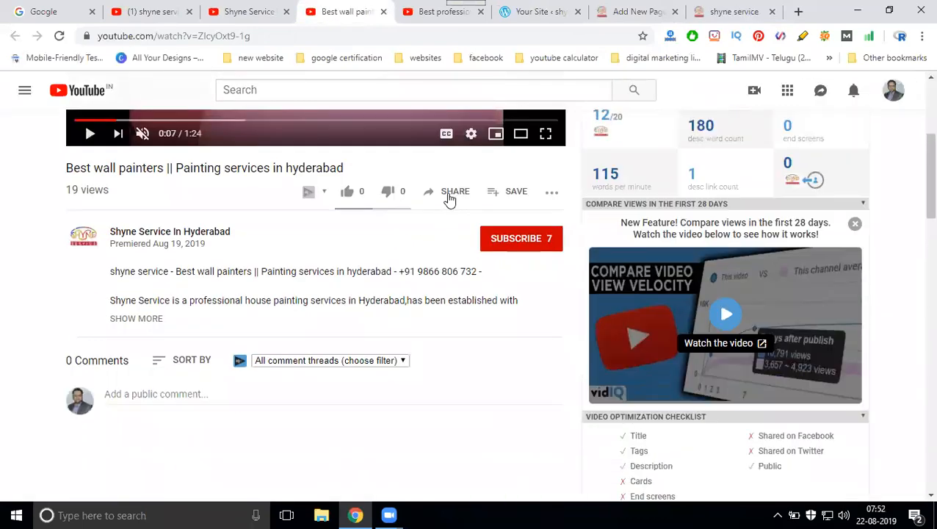
Via Share > Embed, select the video's iframe embed code for copying
{"action": "left_click", "coordinate": [455, 191]}
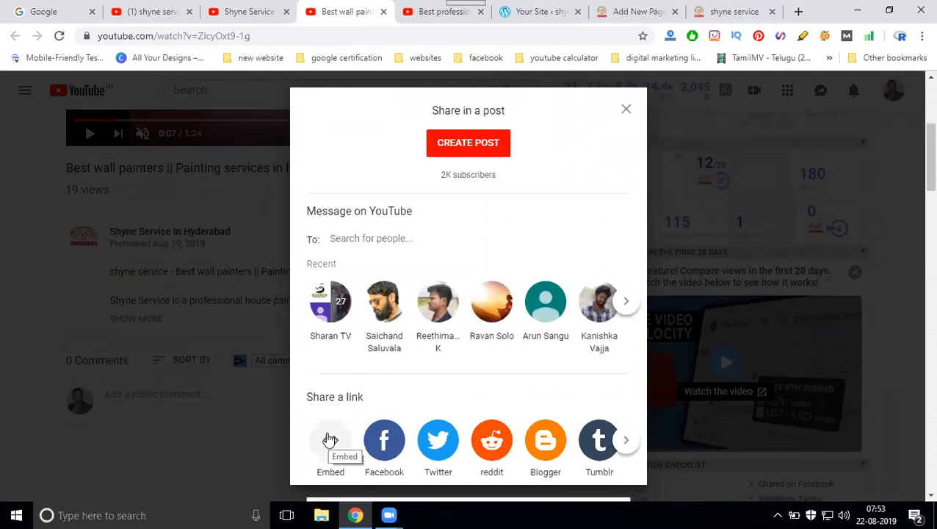
{"action": "left_click", "coordinate": [329, 441]}
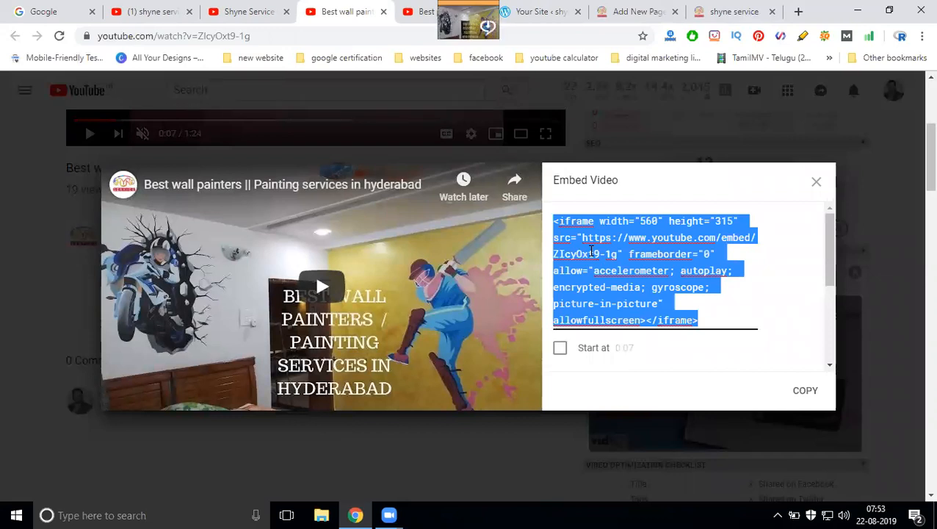
{"action": "left_click", "coordinate": [672, 304]}
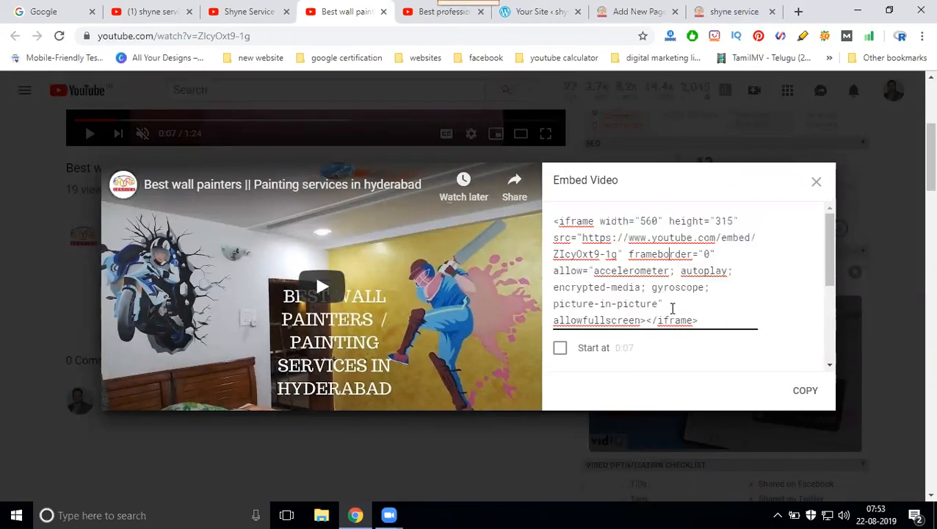
{"action": "double_click", "coordinate": [722, 220]}
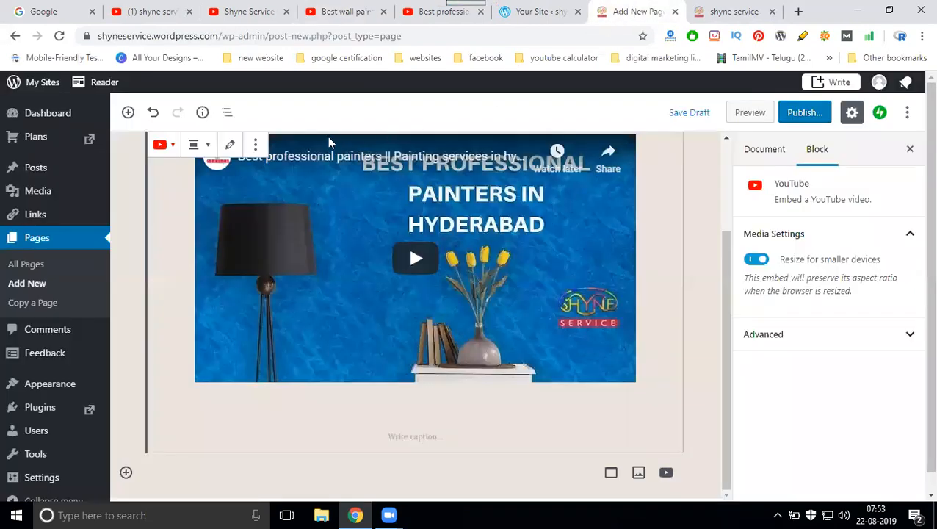
Browse the block library's categories and expand the Formatting category
{"action": "left_click", "coordinate": [128, 112]}
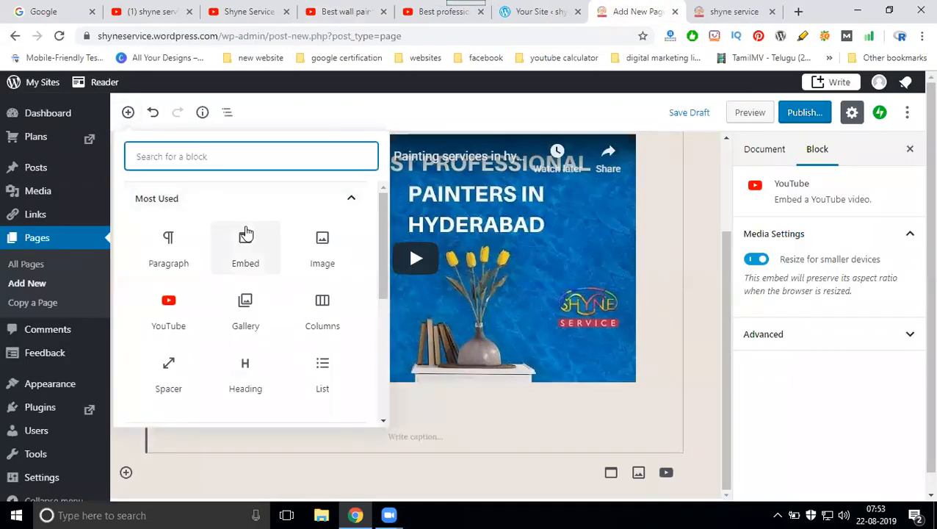
{"action": "scroll", "scroll_direction": "down", "scroll_amount": 3}
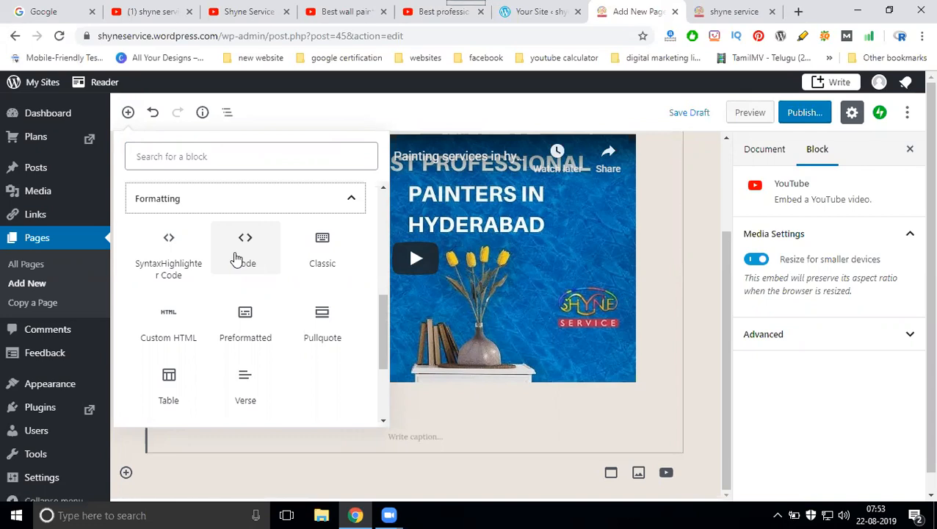
{"action": "left_click", "coordinate": [351, 199]}
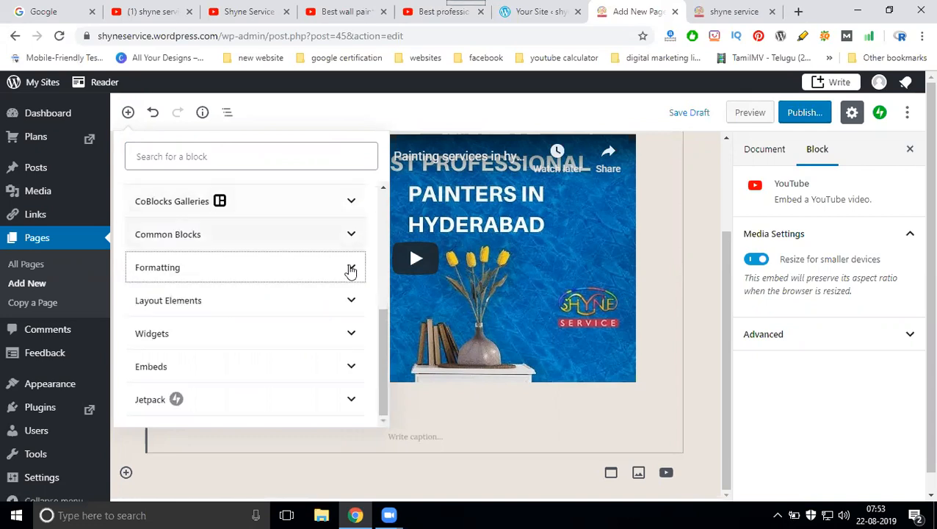
{"action": "left_click", "coordinate": [352, 199]}
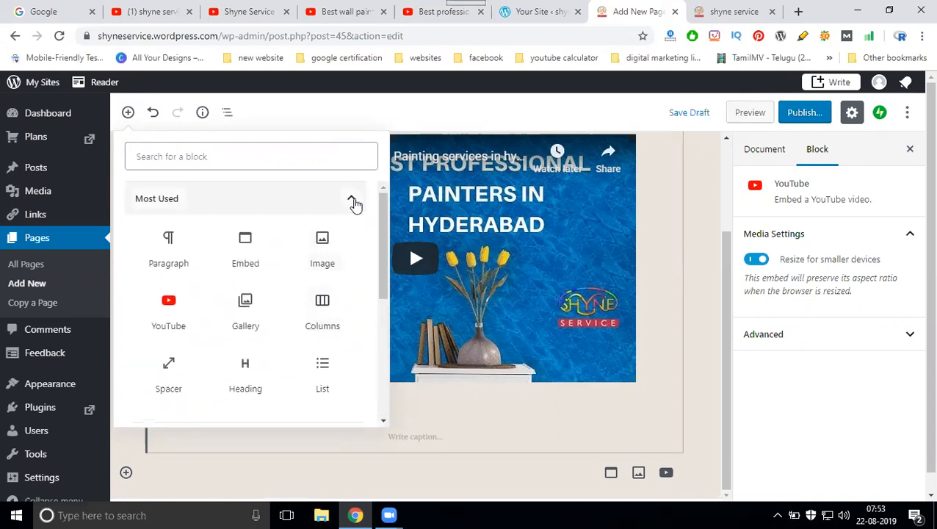
{"action": "left_click", "coordinate": [351, 198]}
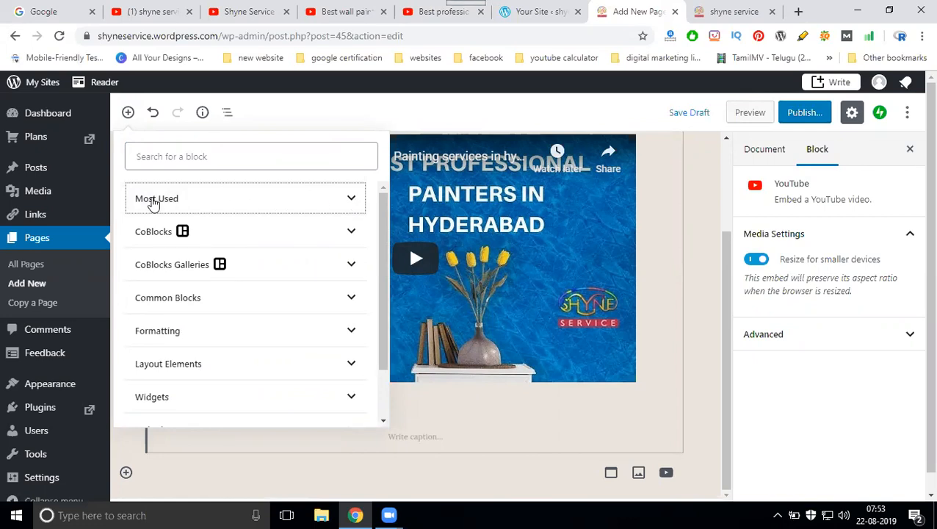
{"action": "mouse_move", "coordinate": [160, 238]}
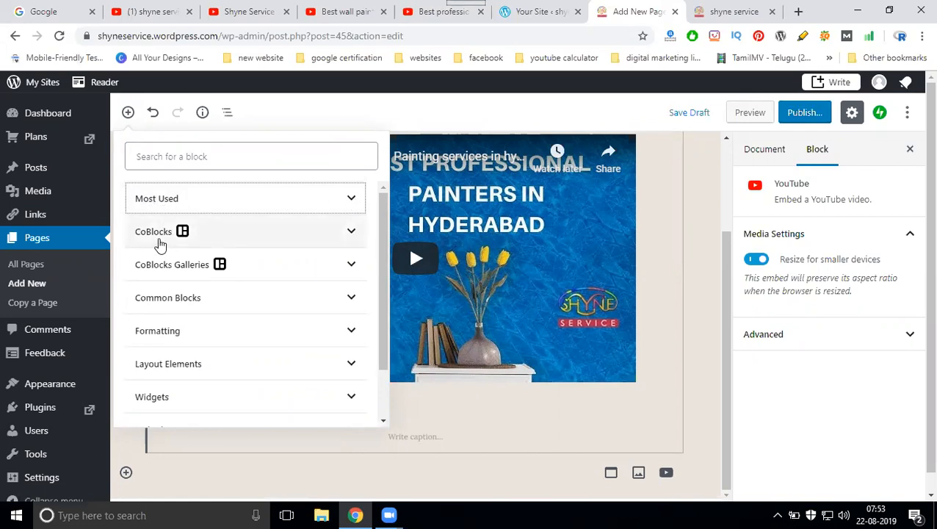
{"action": "mouse_move", "coordinate": [156, 271]}
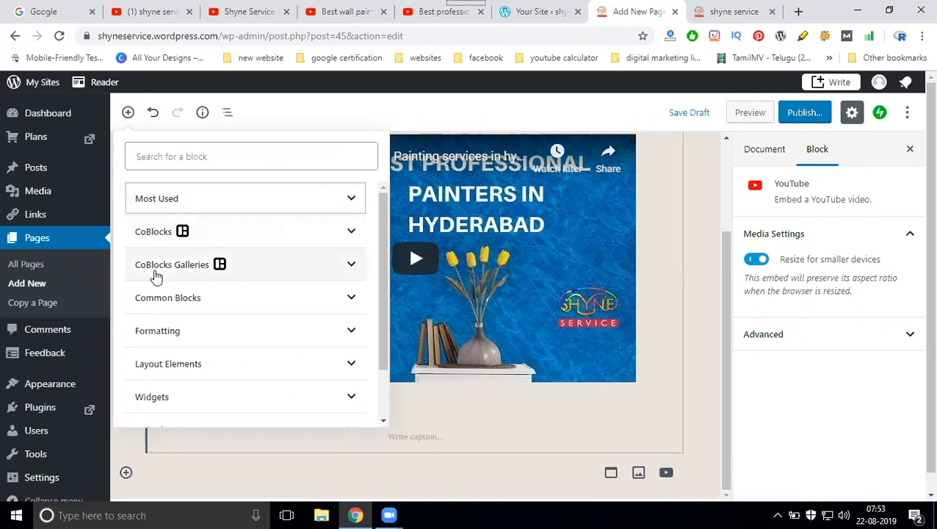
{"action": "mouse_move", "coordinate": [157, 330]}
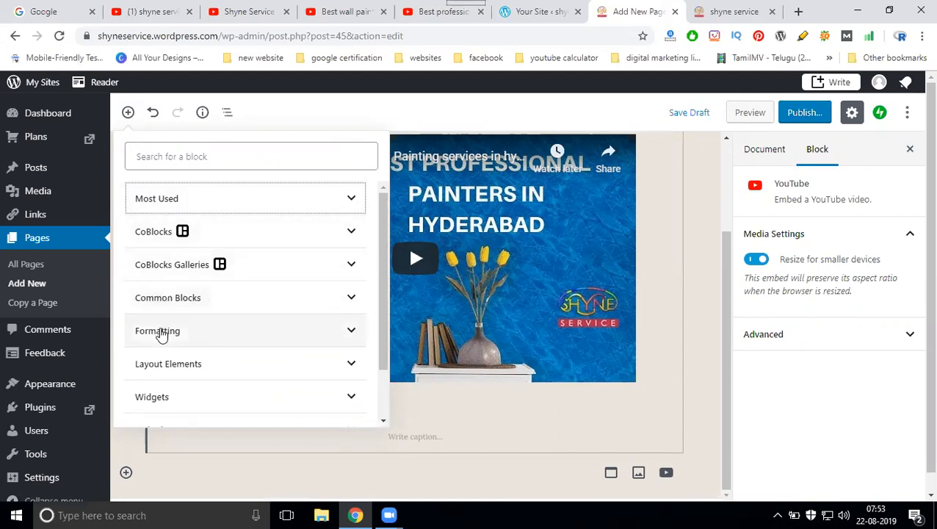
{"action": "mouse_move", "coordinate": [173, 365]}
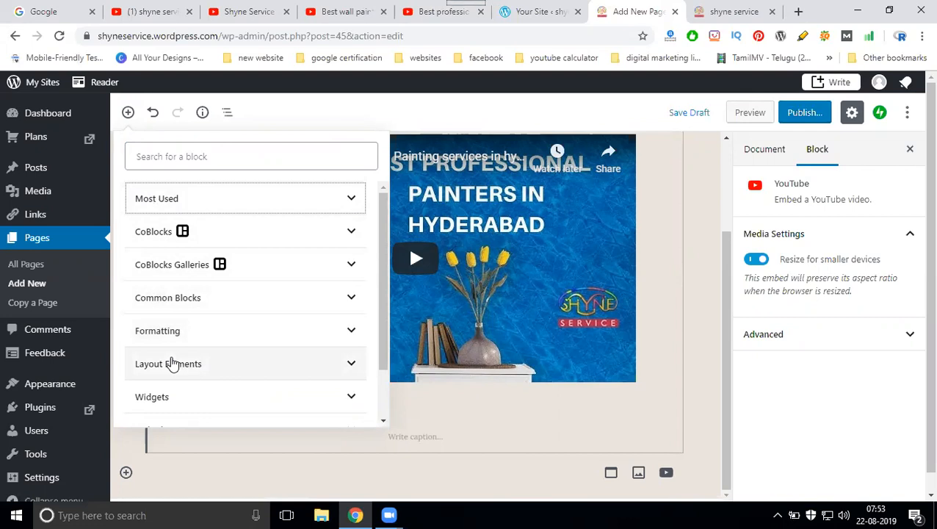
{"action": "scroll", "scroll_direction": "down", "scroll_amount": 3}
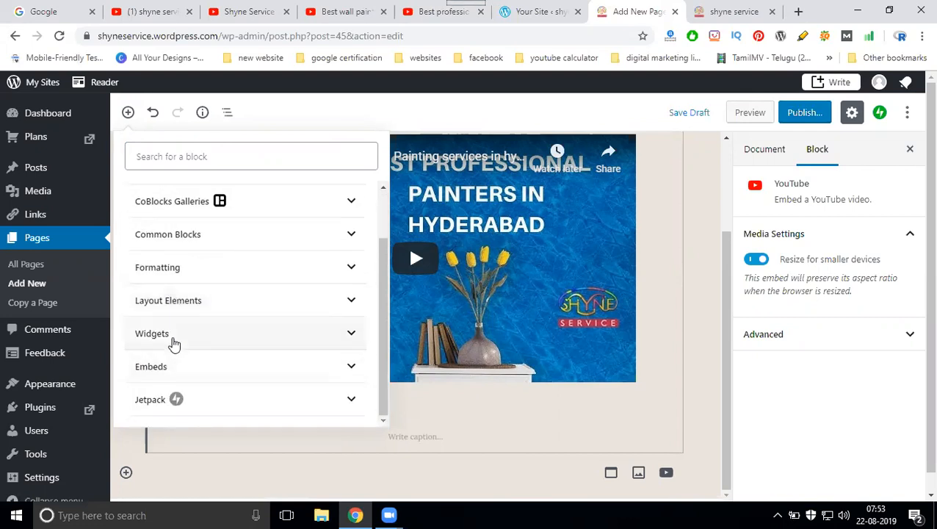
{"action": "mouse_move", "coordinate": [154, 412]}
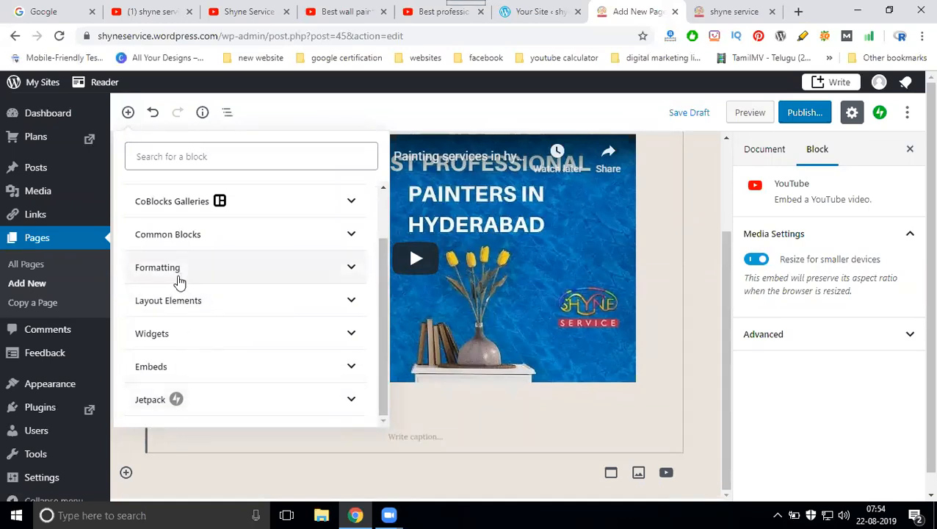
{"action": "scroll", "scroll_direction": "up", "scroll_amount": 3}
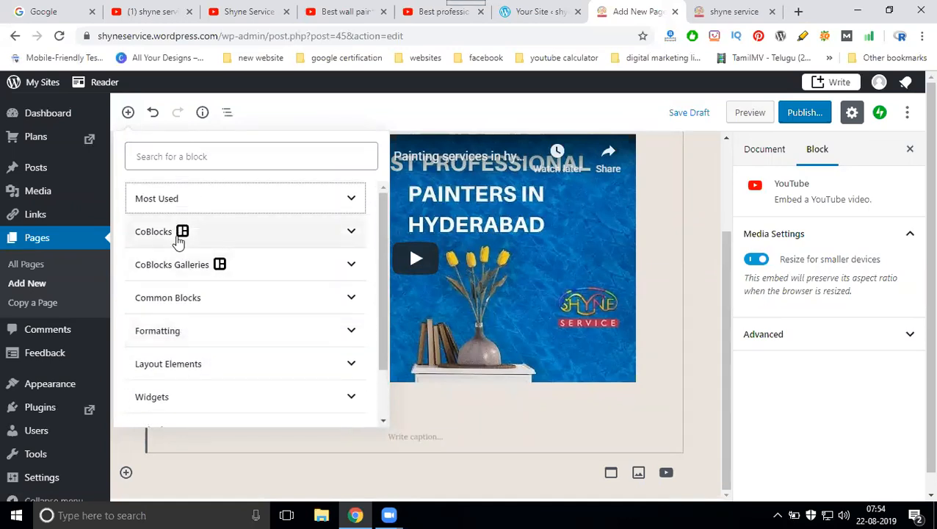
{"action": "scroll", "scroll_direction": "down", "scroll_amount": 3}
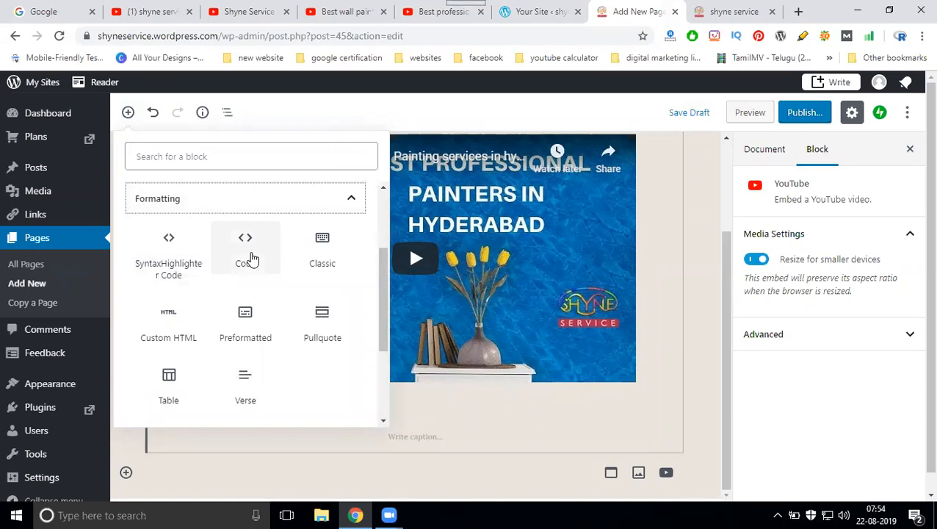
Paste the iframe into a Code block with autoplay=1 and convert it to Preformatted
{"action": "left_click", "coordinate": [245, 247]}
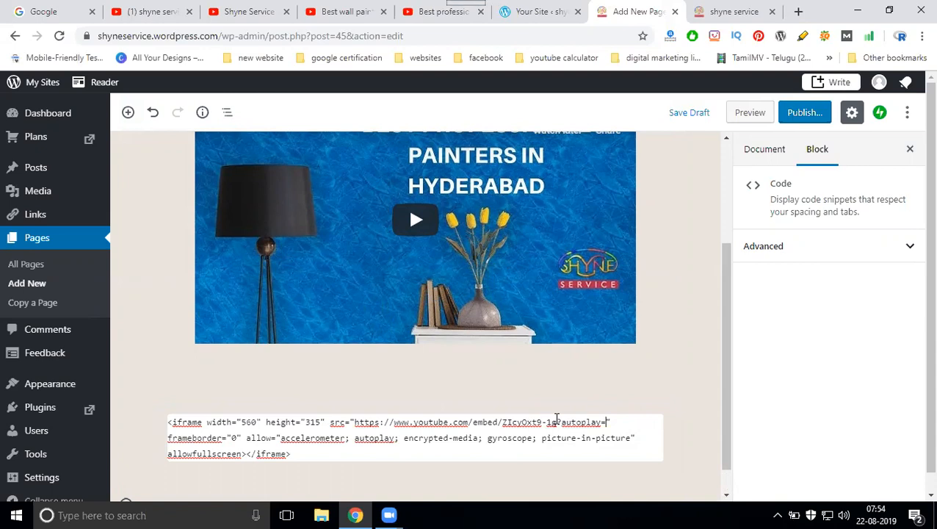
{"action": "type", "text": "1"}
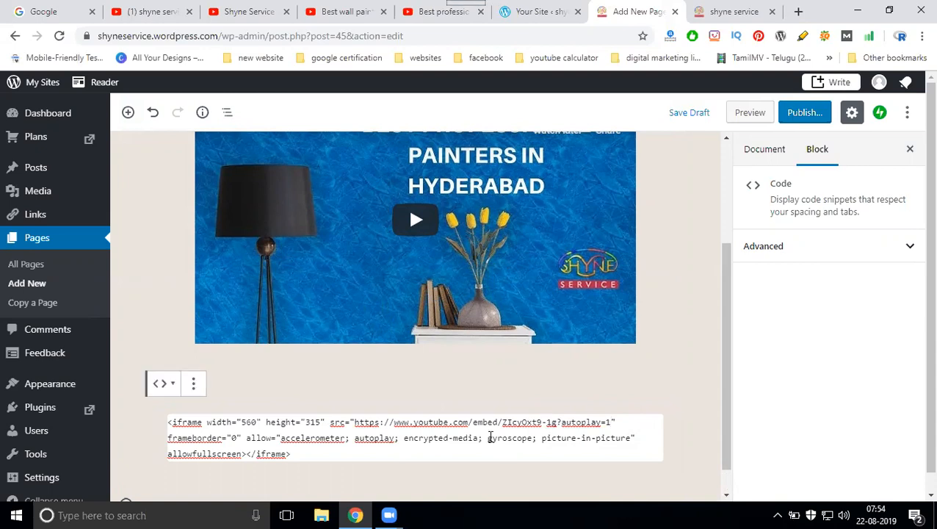
{"action": "left_click", "coordinate": [163, 382]}
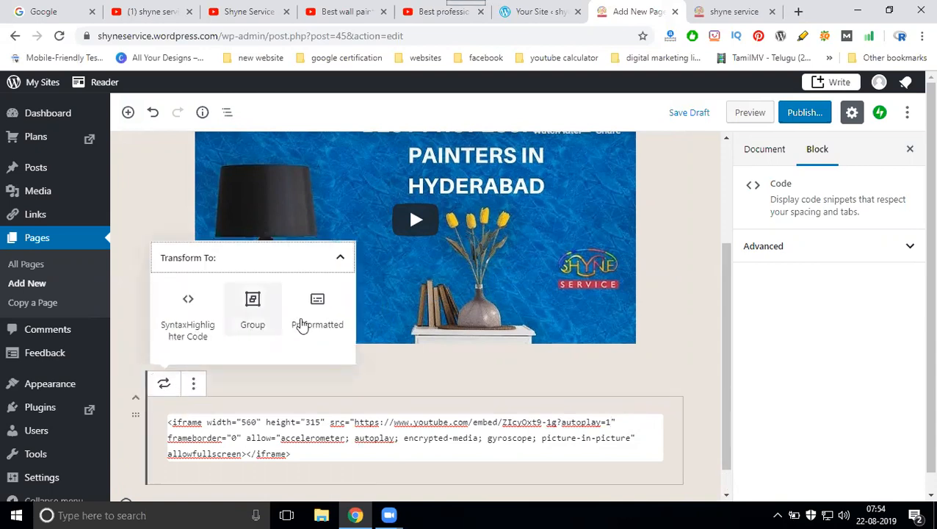
{"action": "left_click", "coordinate": [318, 308]}
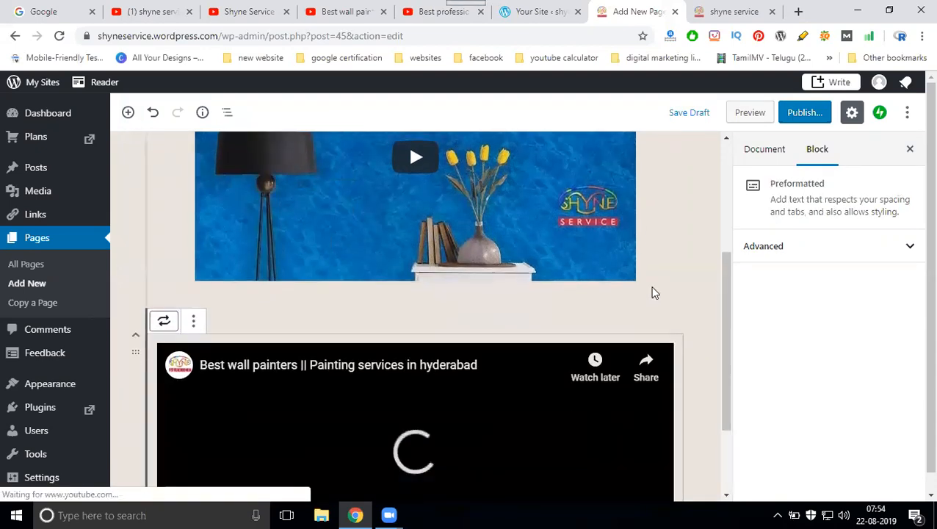
Update the page and launch its preview with both videos
{"action": "scroll", "scroll_direction": "down", "scroll_amount": 3}
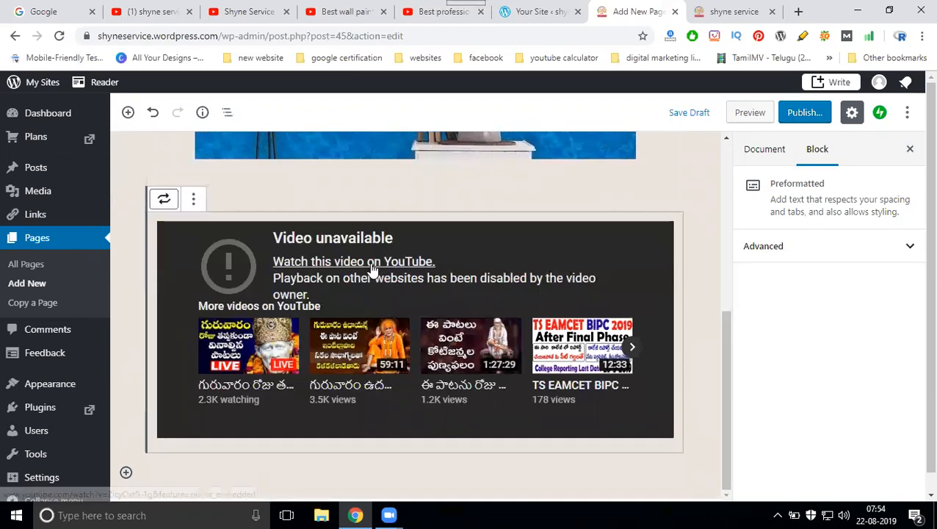
{"action": "mouse_move", "coordinate": [431, 141]}
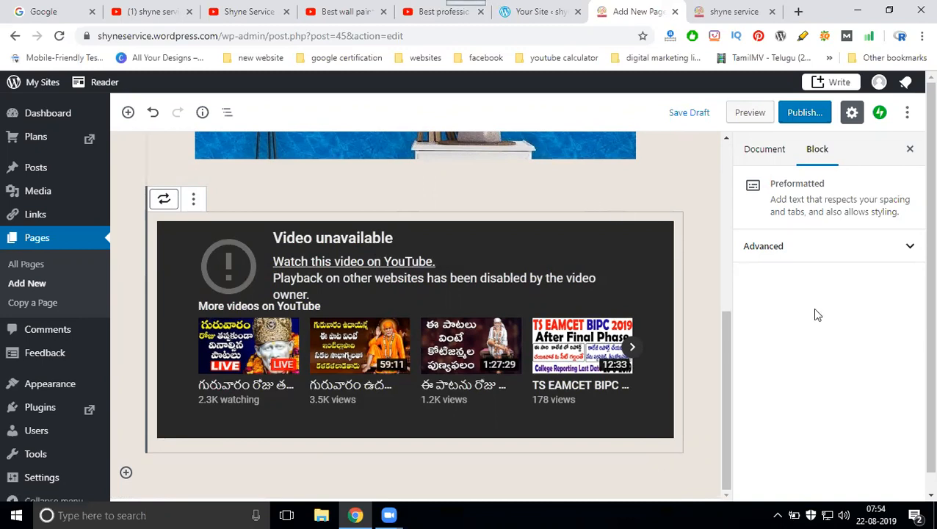
{"action": "mouse_move", "coordinate": [825, 341]}
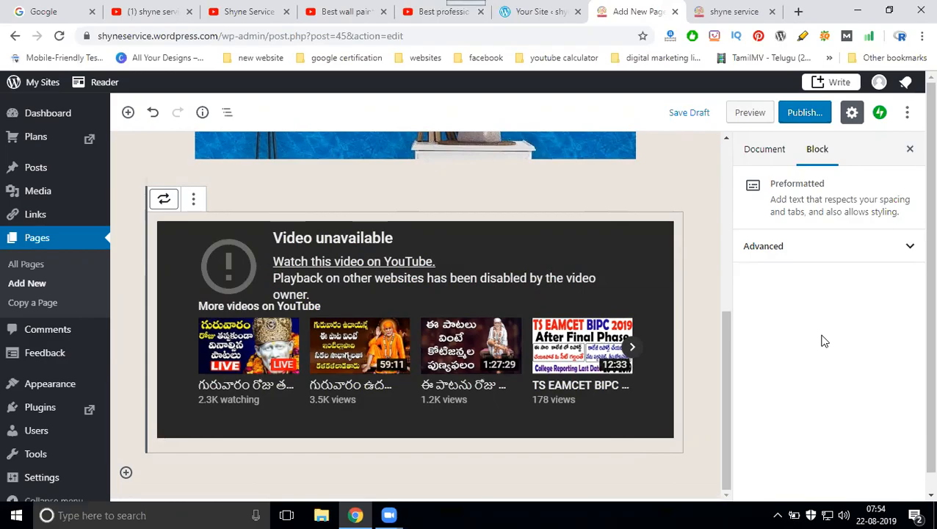
{"action": "left_click", "coordinate": [805, 111]}
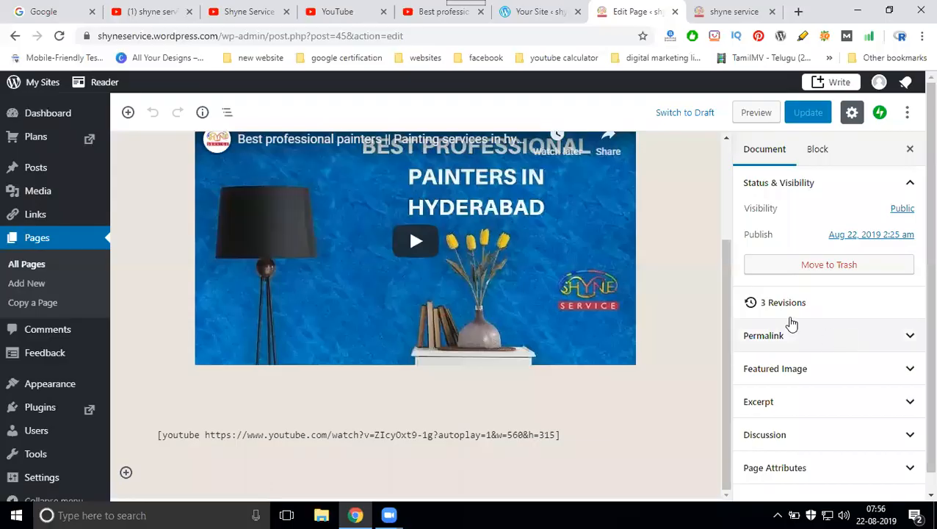
{"action": "mouse_move", "coordinate": [733, 135]}
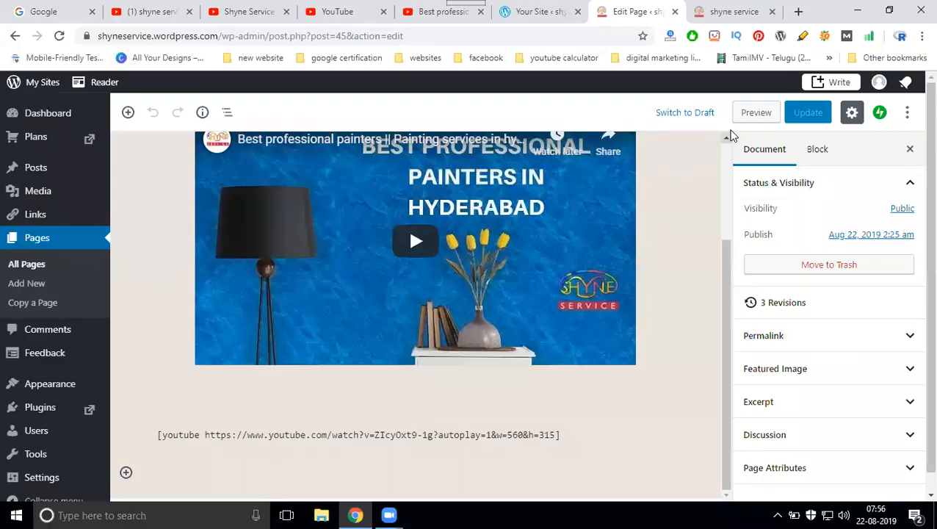
{"action": "left_click", "coordinate": [755, 111]}
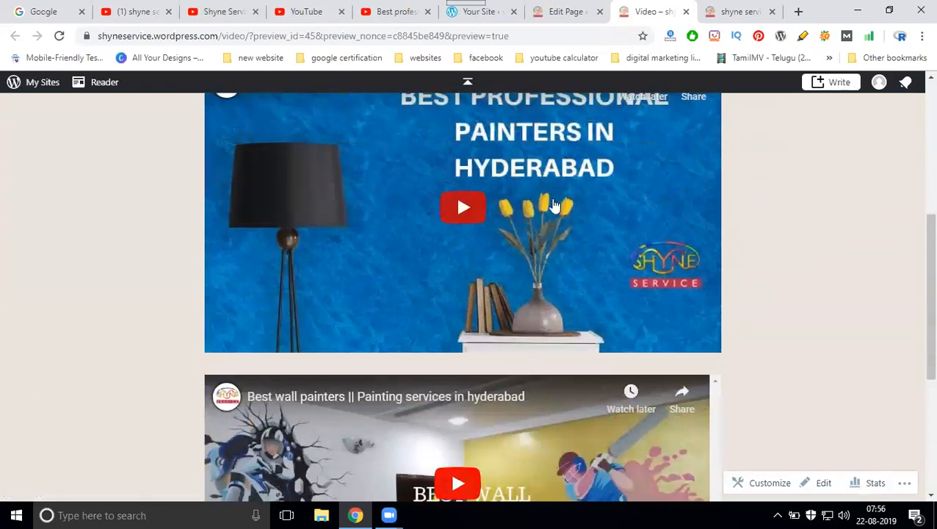
Scroll the previewed Video page and play the 'Best wall painters' video
{"action": "scroll", "scroll_direction": "down", "scroll_amount": 3}
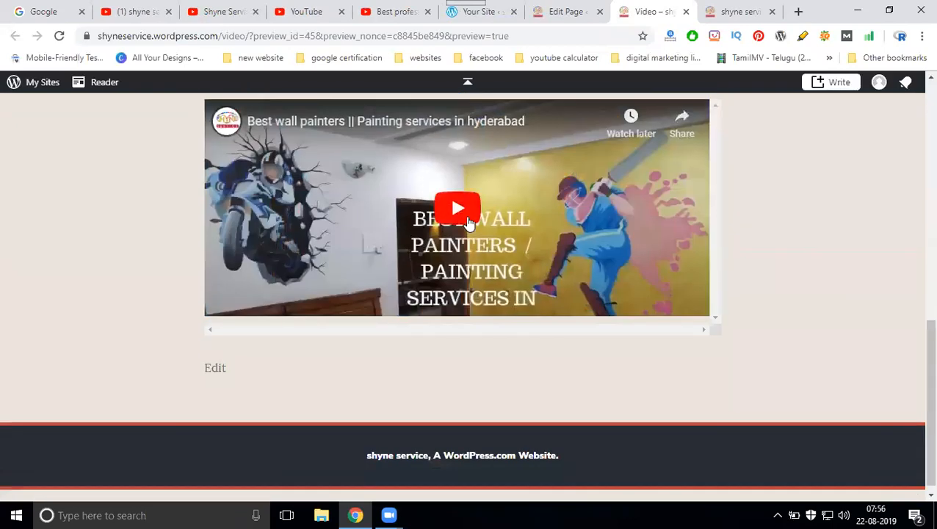
{"action": "scroll", "scroll_direction": "up", "scroll_amount": 3}
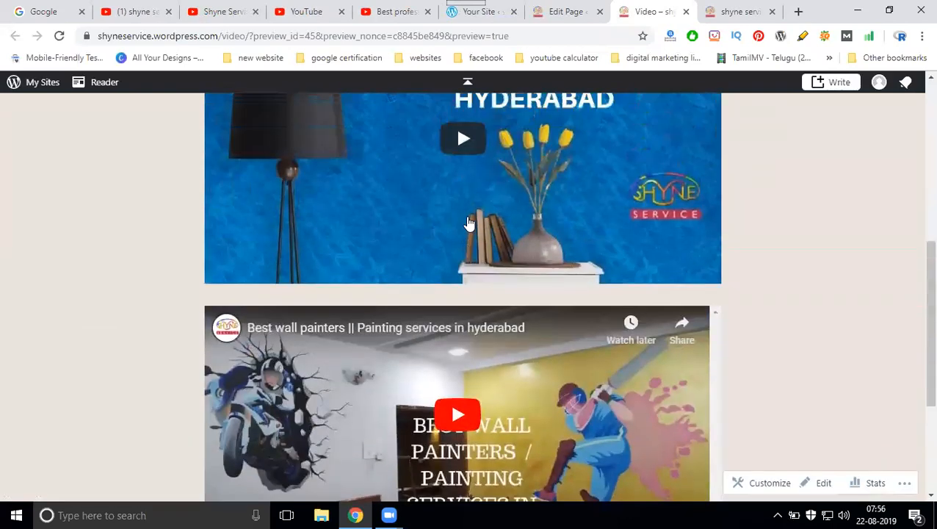
{"action": "left_click", "coordinate": [457, 414]}
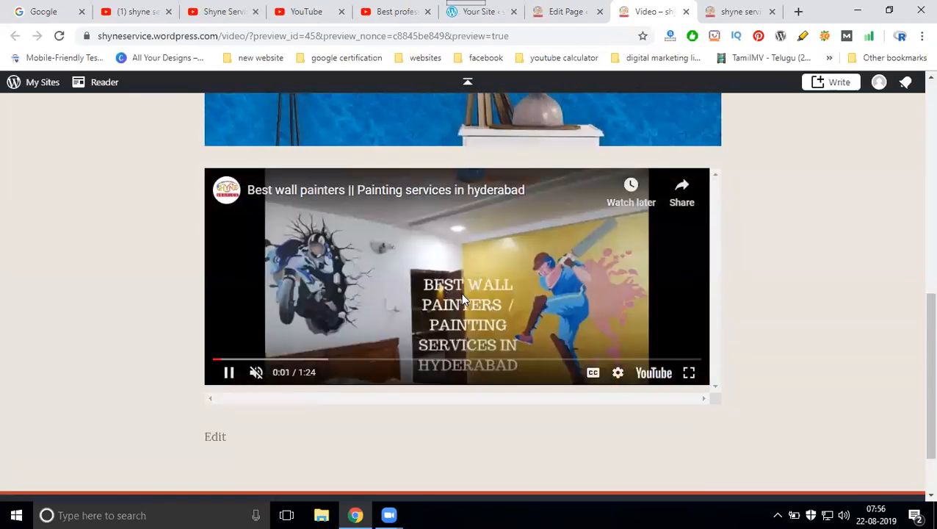
{"action": "scroll", "scroll_direction": "up", "scroll_amount": 3}
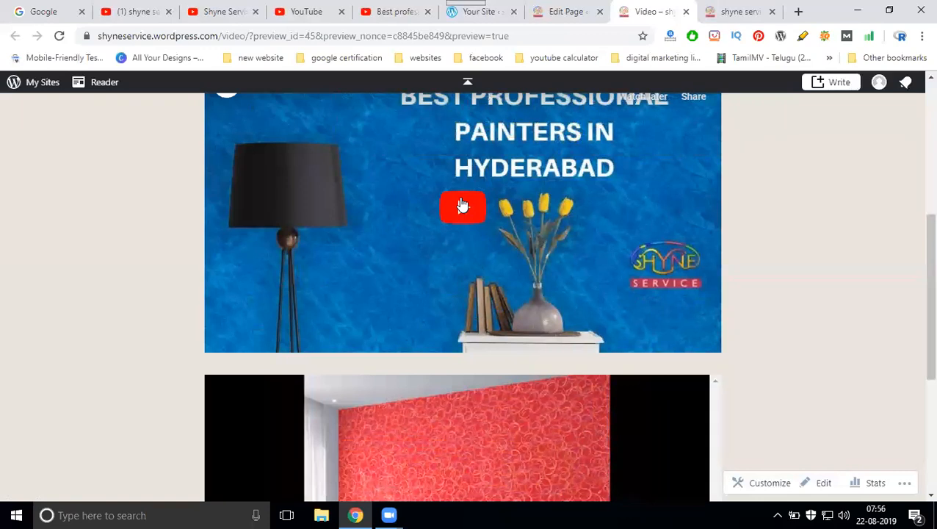
{"action": "left_click", "coordinate": [463, 206]}
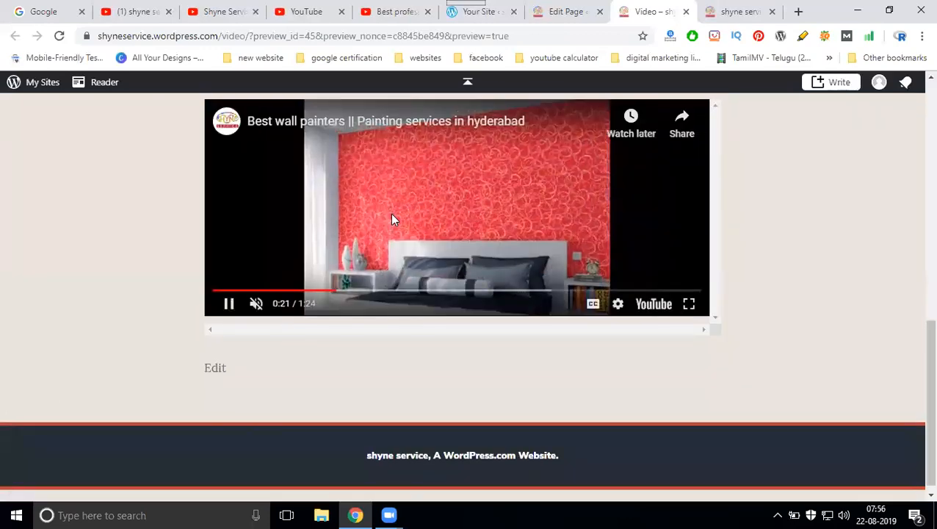